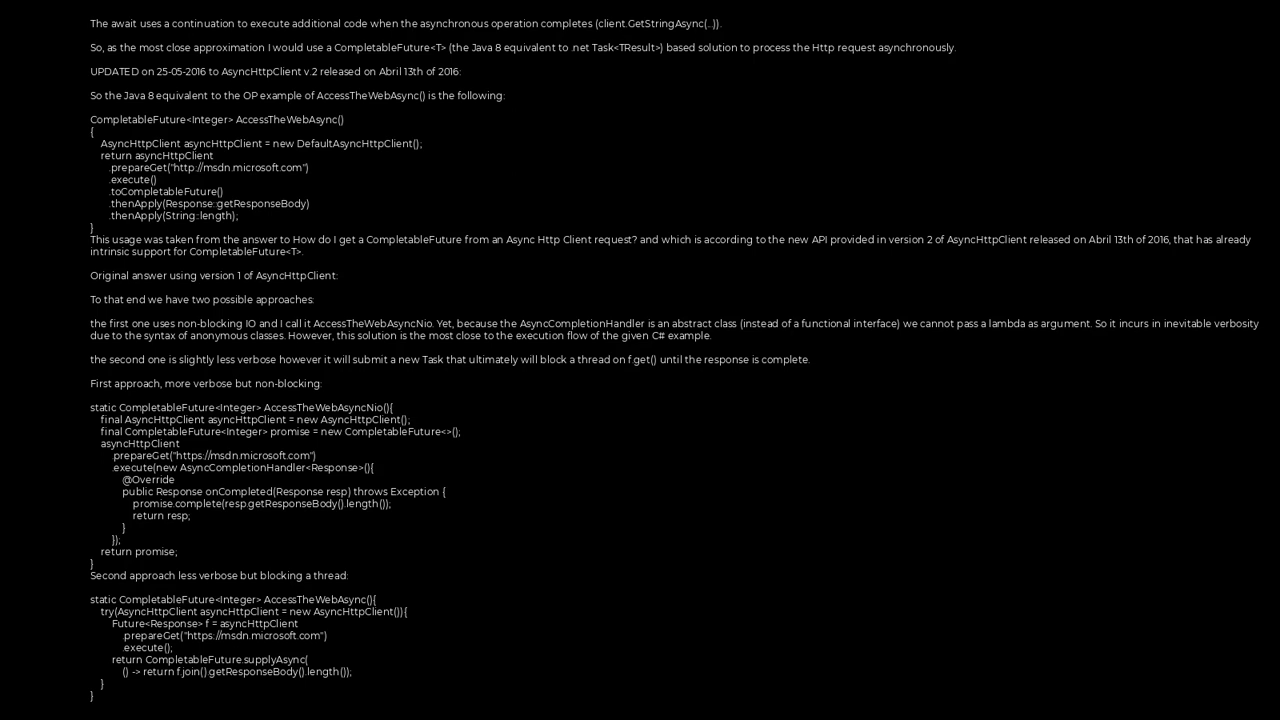
pyautogui.scroll(-3)
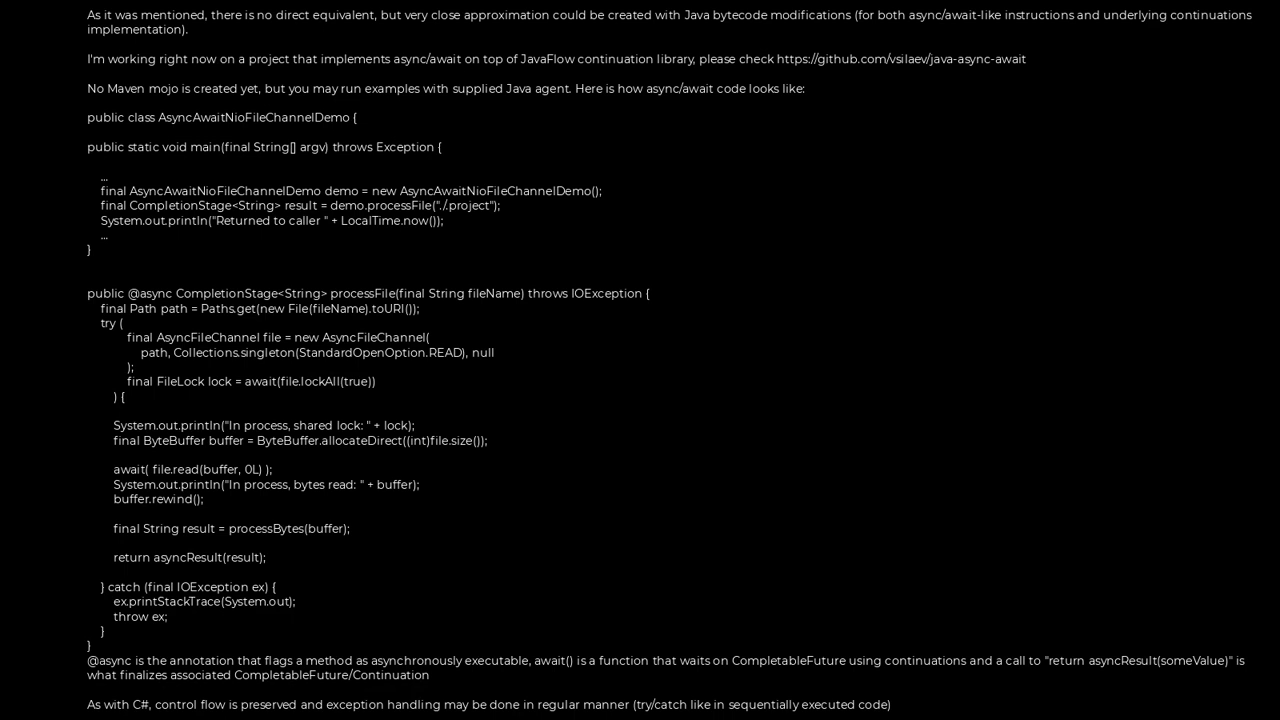